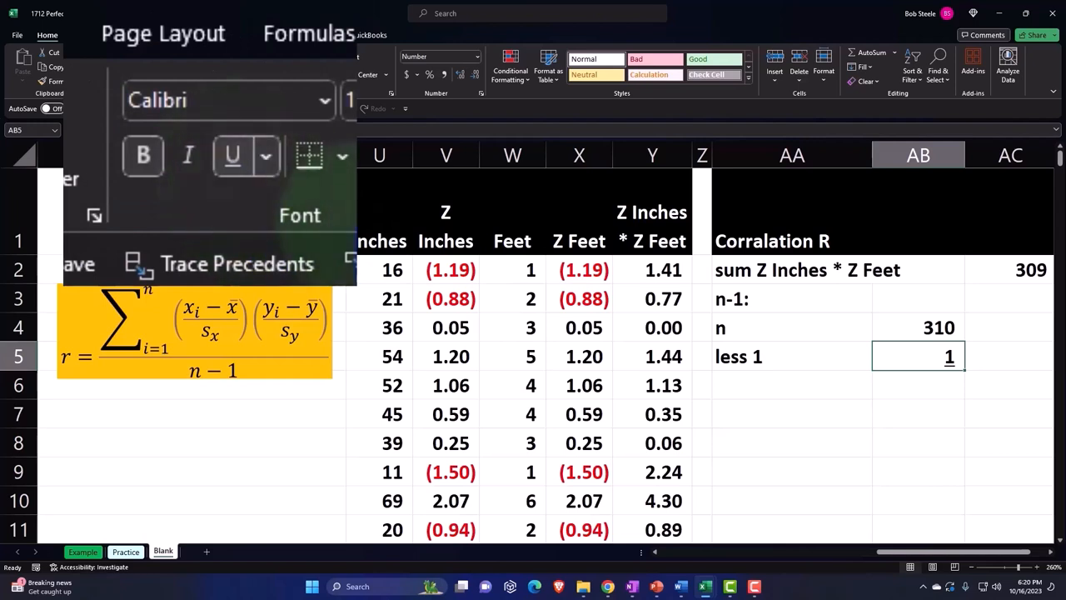
- Add an 'n-1:' row that subtracts 1 from n (=AB4-AB5), giving 309
left_click(789, 383)
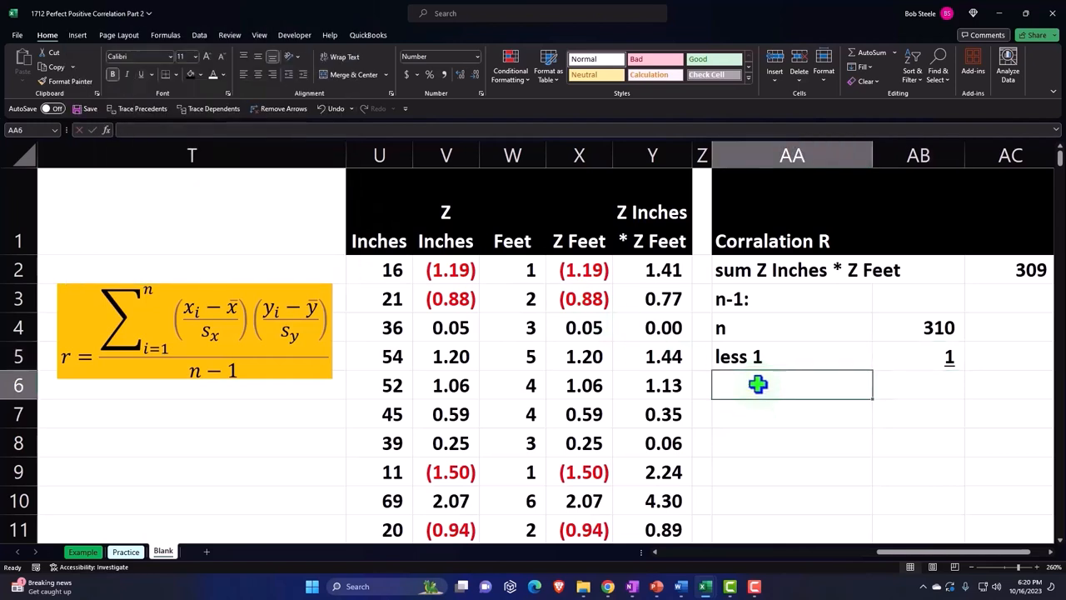
type("n-1:")
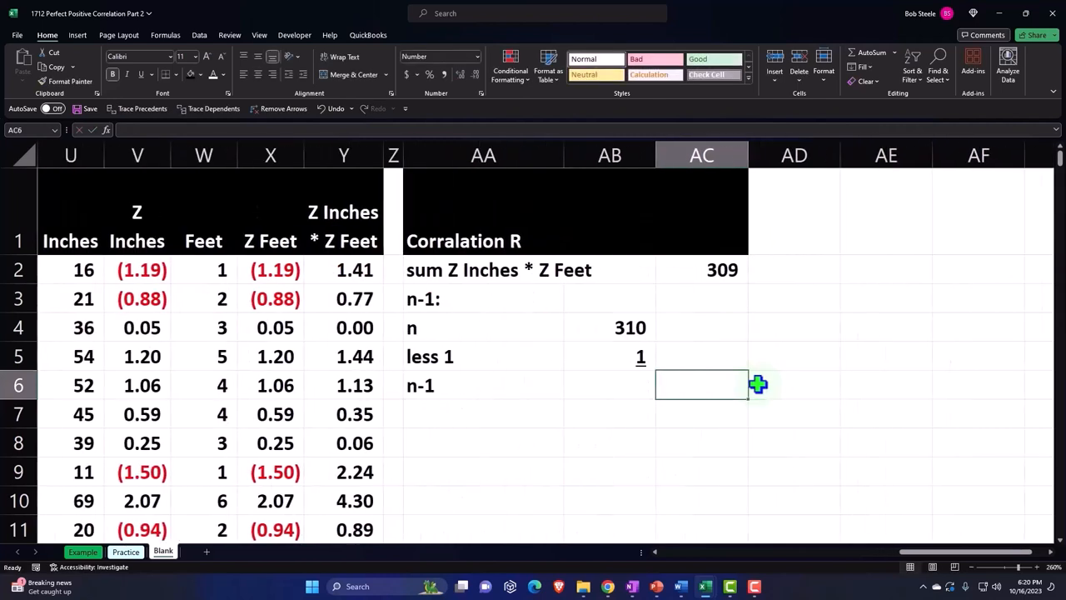
type("=AB4")
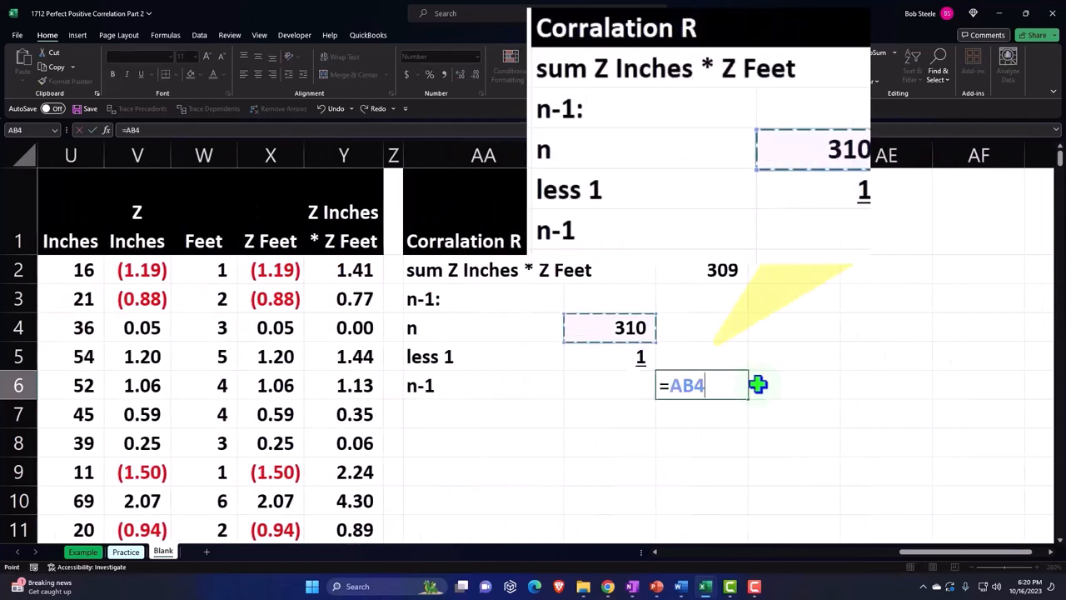
type("-")
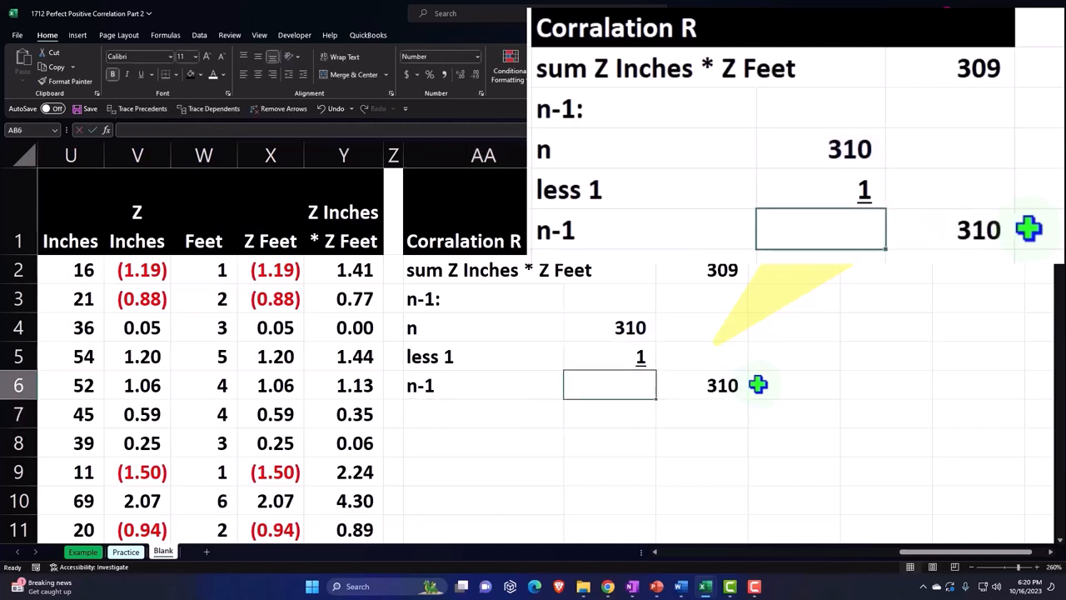
type("=")
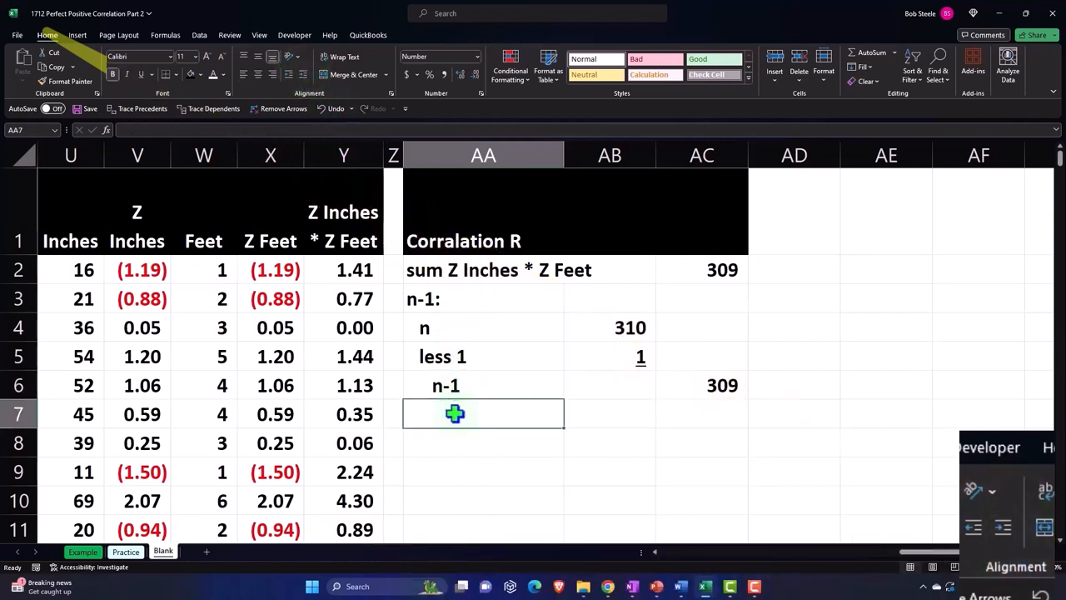
- Begin the 'R-corralation' label in the row below n-1
type("R-")
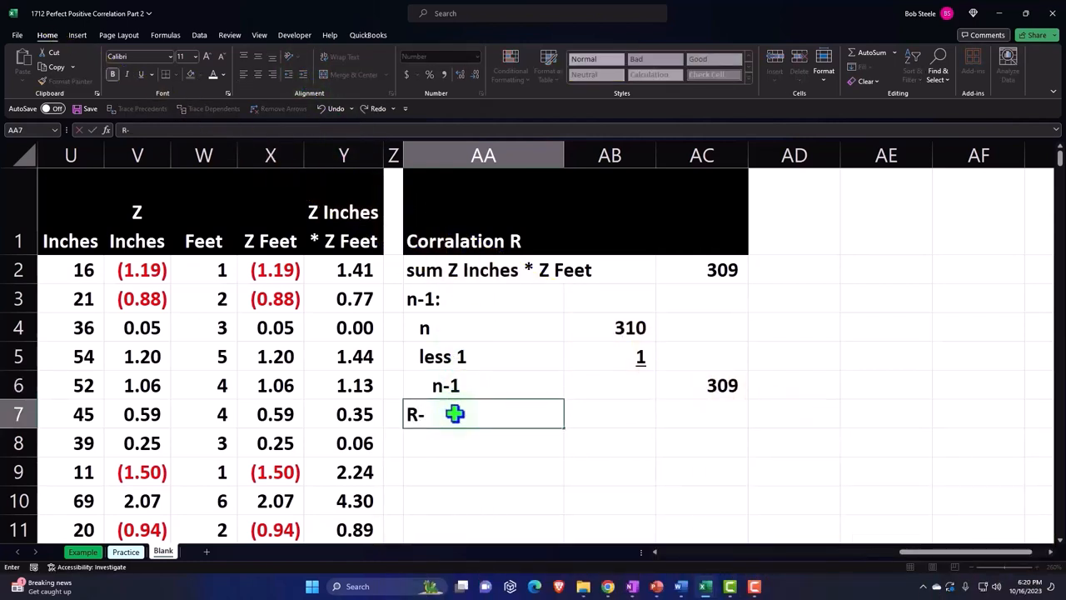
type("corralation")
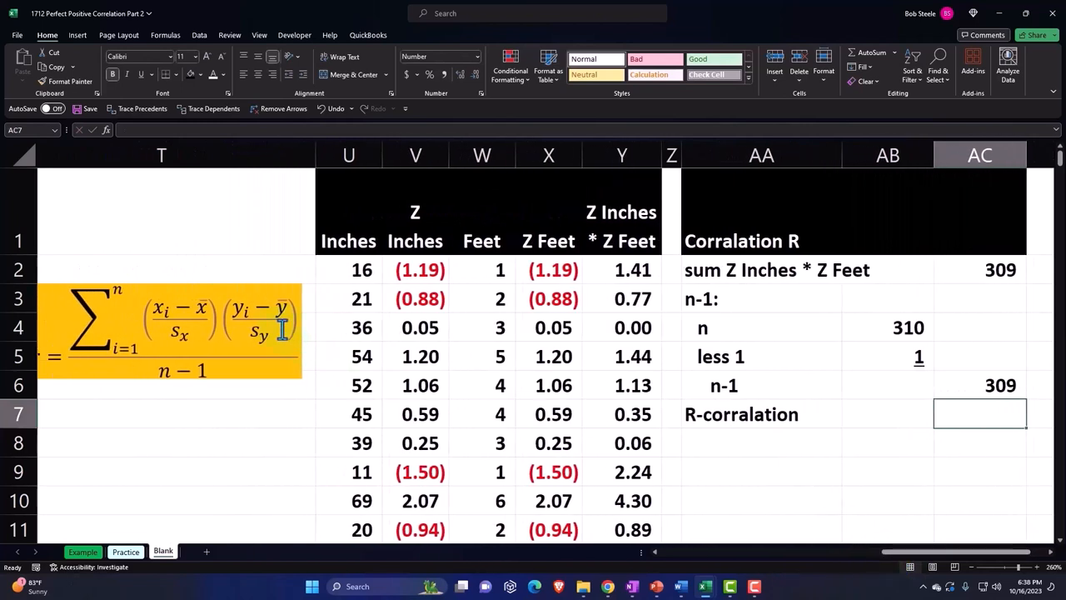
mouse_move(201, 375)
type("=AC2/AC6")
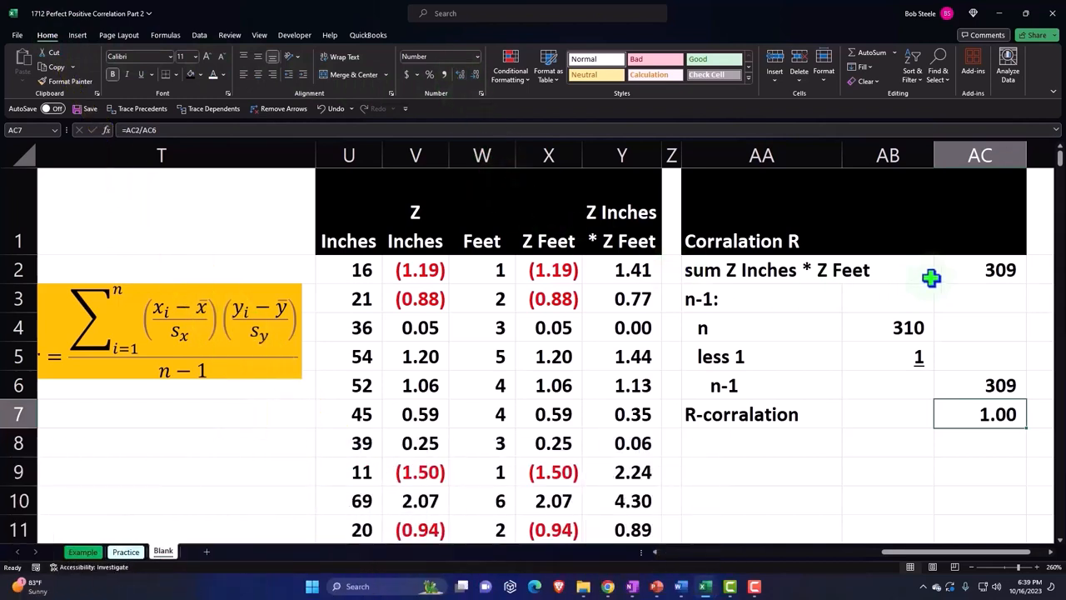
mouse_move(165, 320)
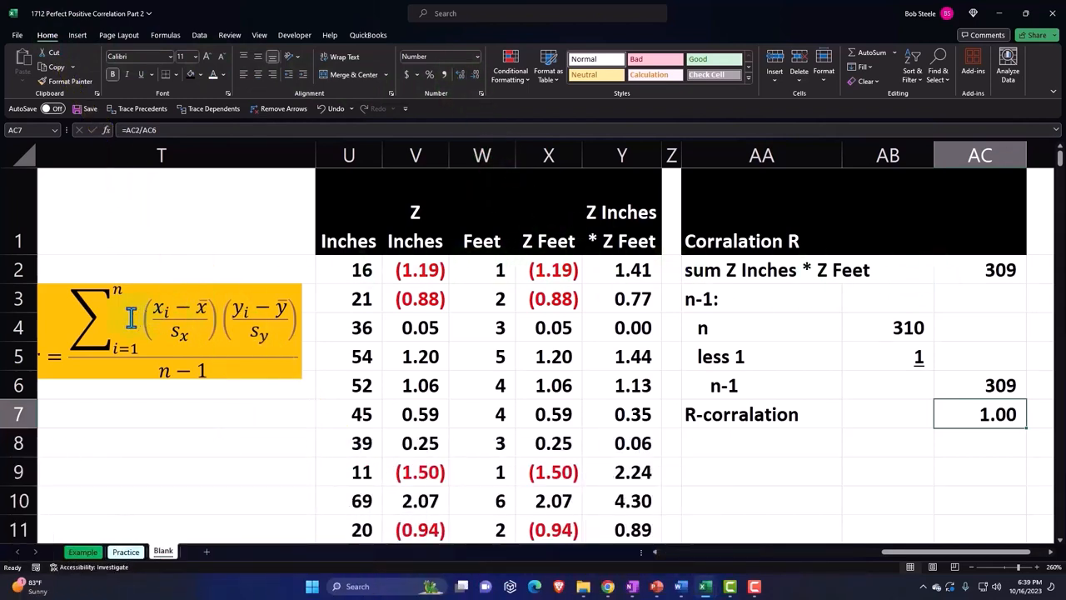
mouse_move(133, 320)
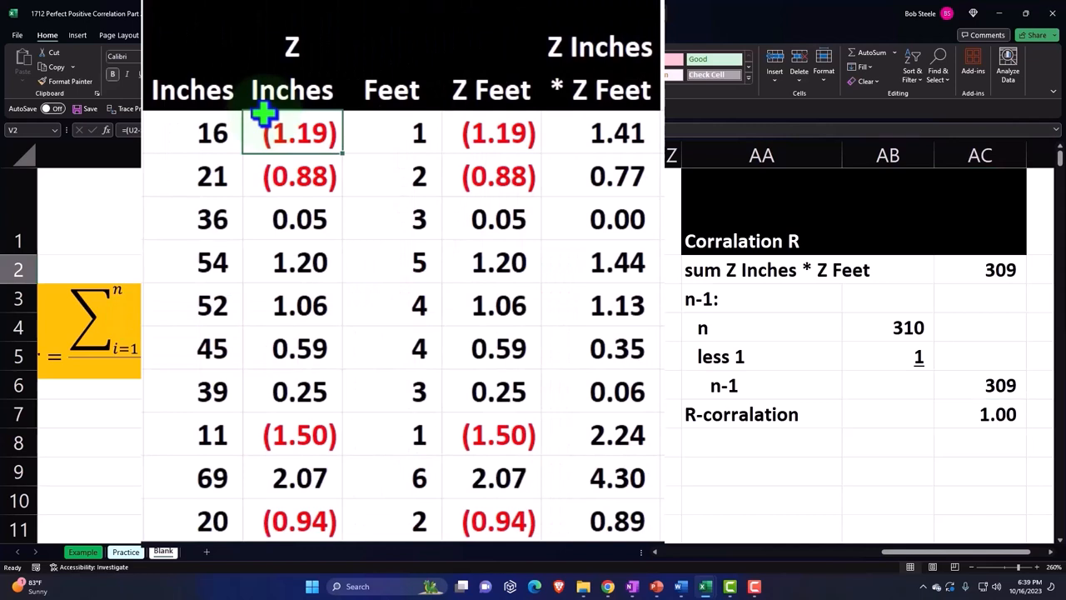
- Review the Z Inches and Z-product formulas and the =COUNT(Y2:Y311) formula behind n
left_click(600, 133)
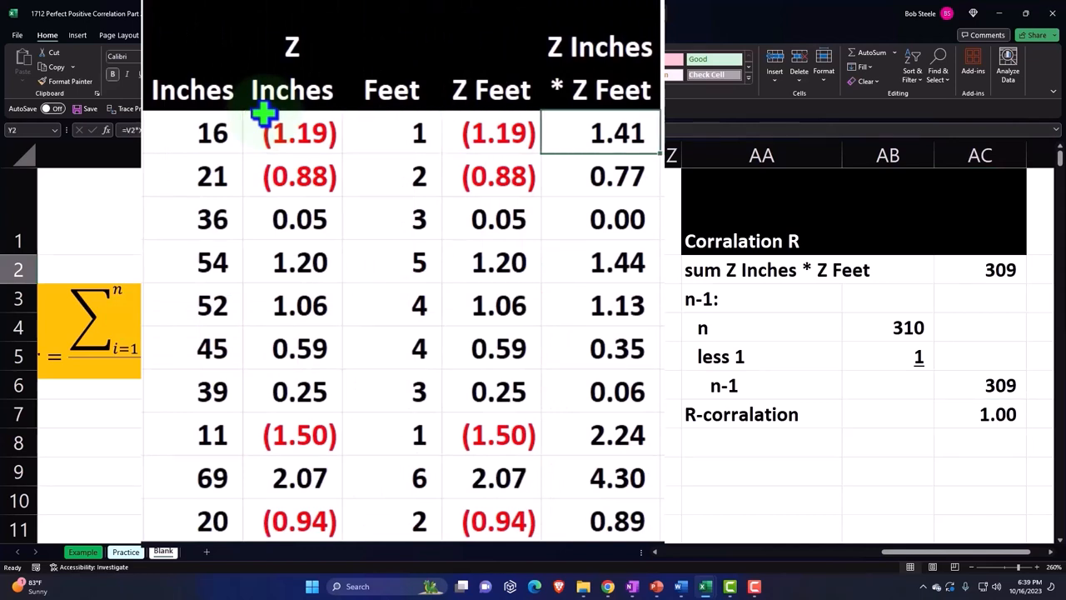
left_click(979, 270)
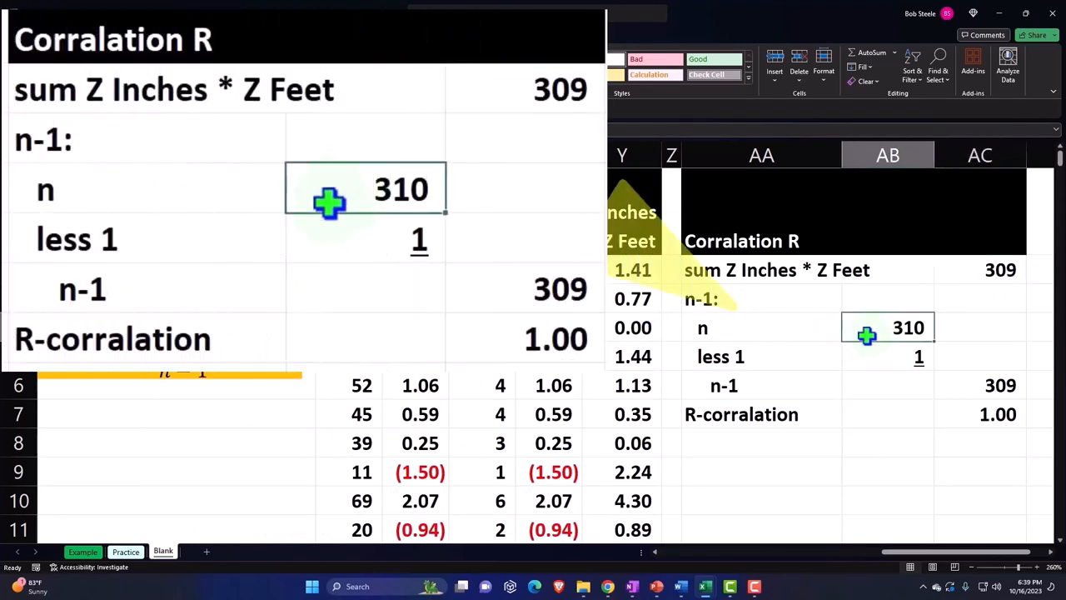
type("=COUNT(Y2:Y311)")
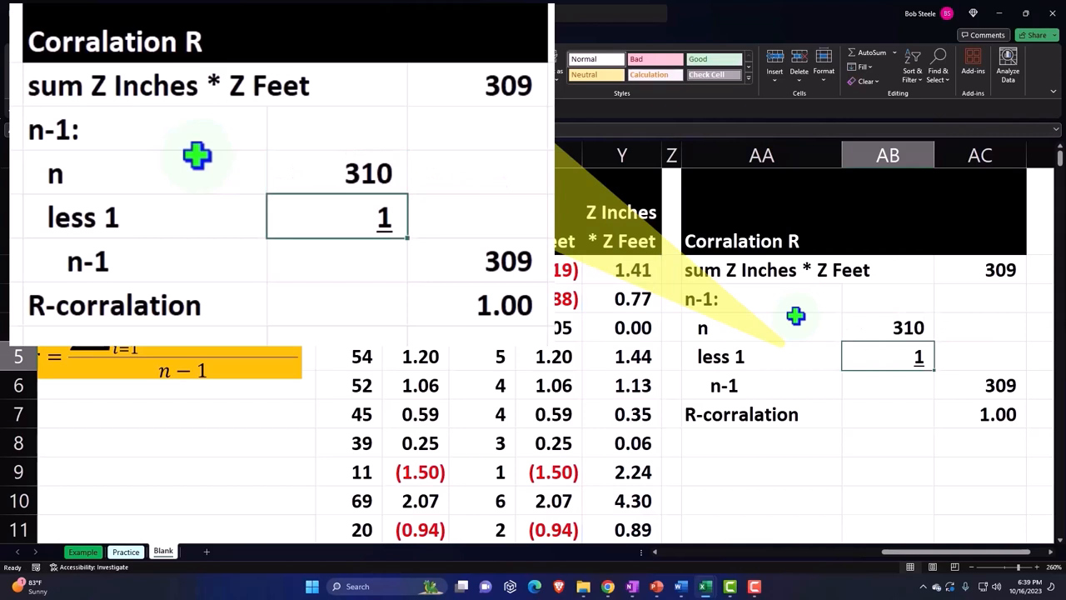
mouse_move(267, 376)
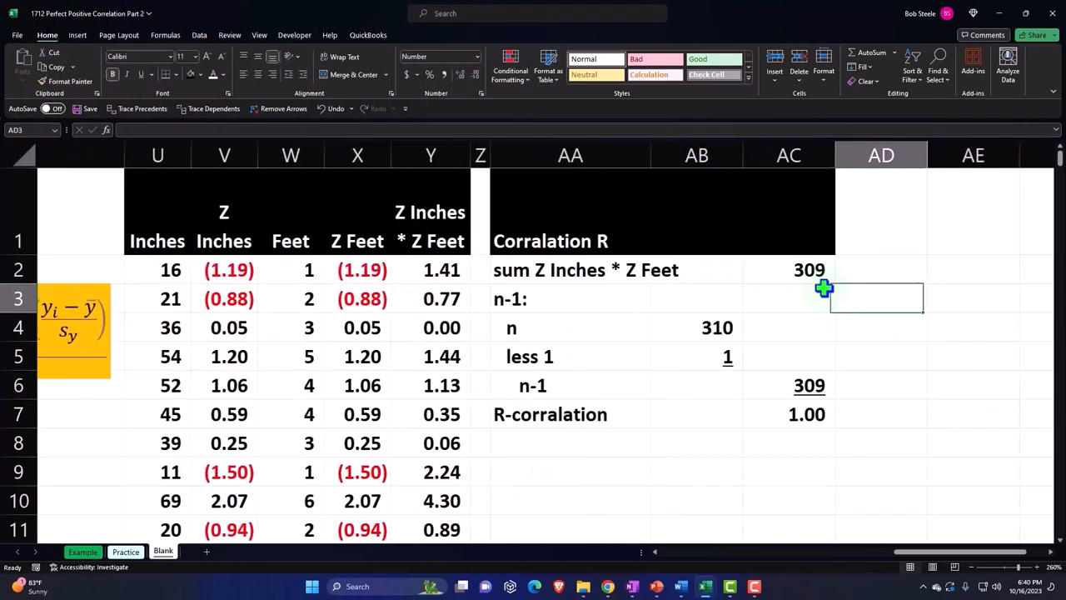
- Launch Data Analysis from the Data ribbon near the empty AE column
scroll("left", 3)
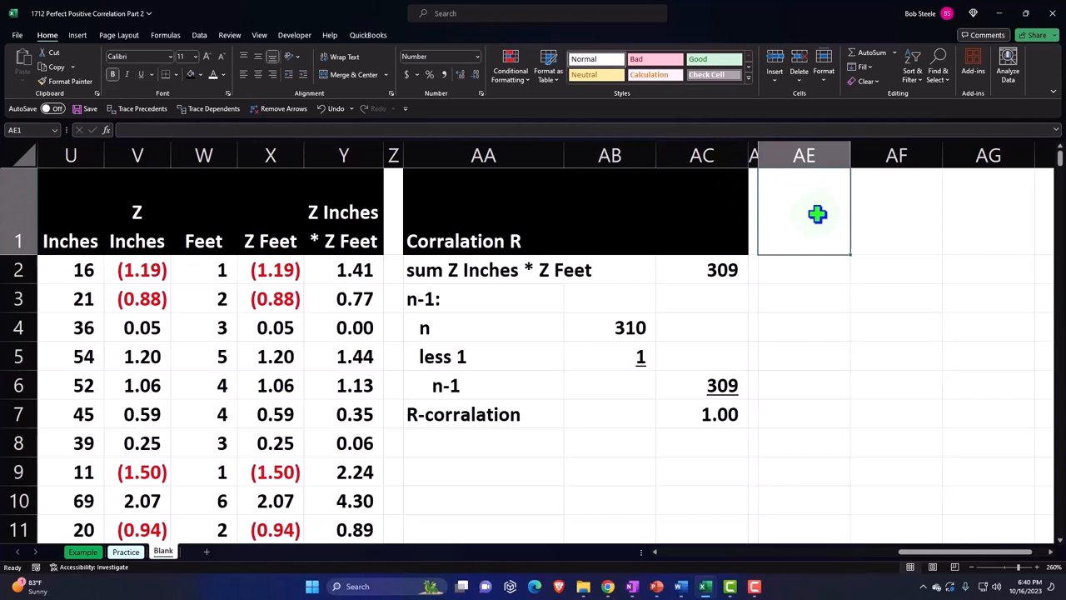
mouse_move(781, 213)
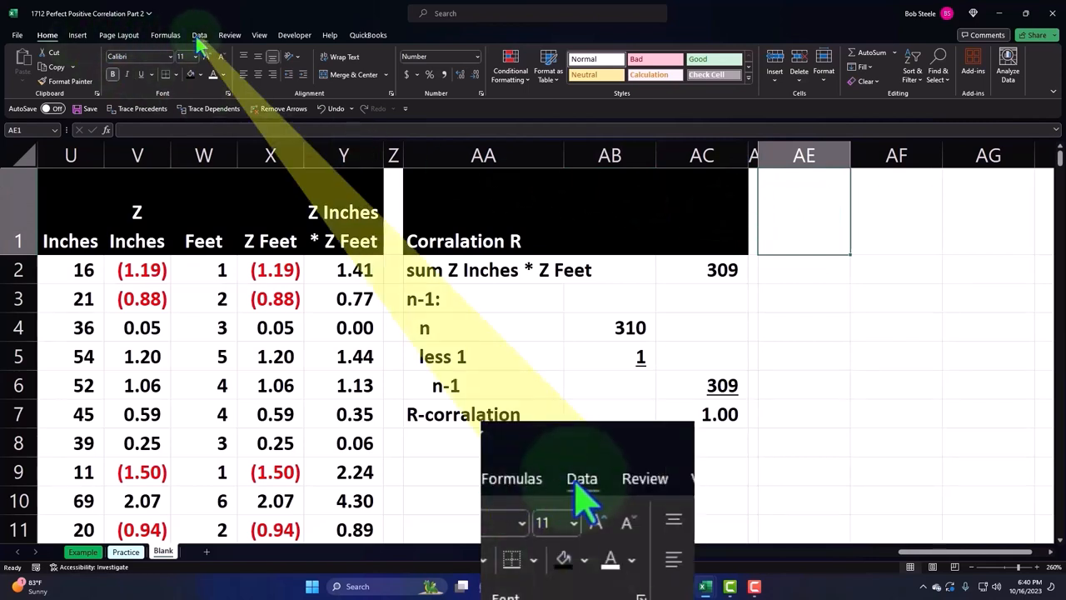
left_click(200, 35)
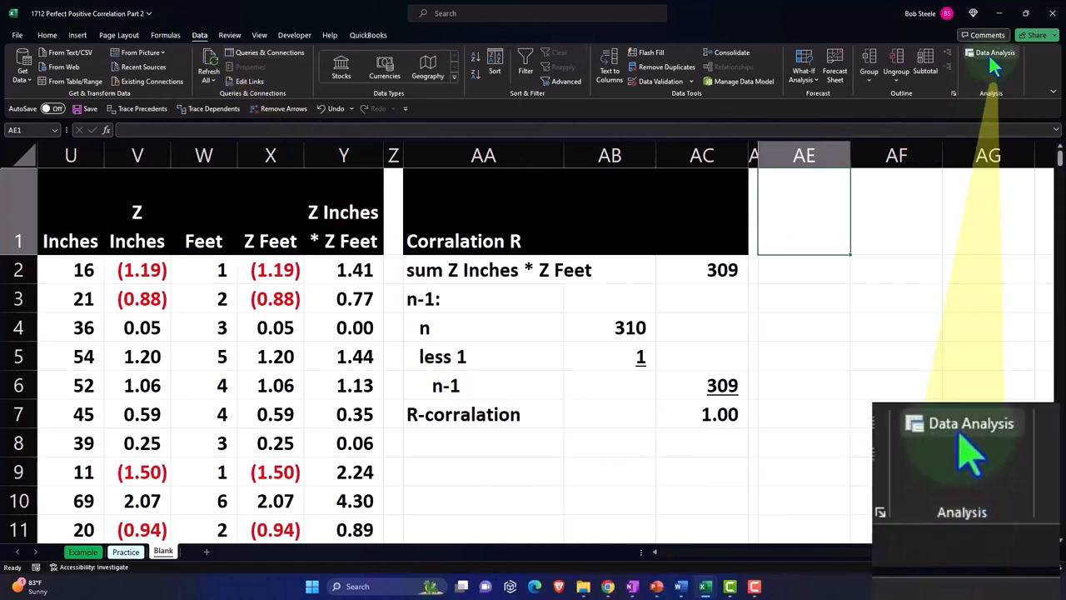
left_click(993, 52)
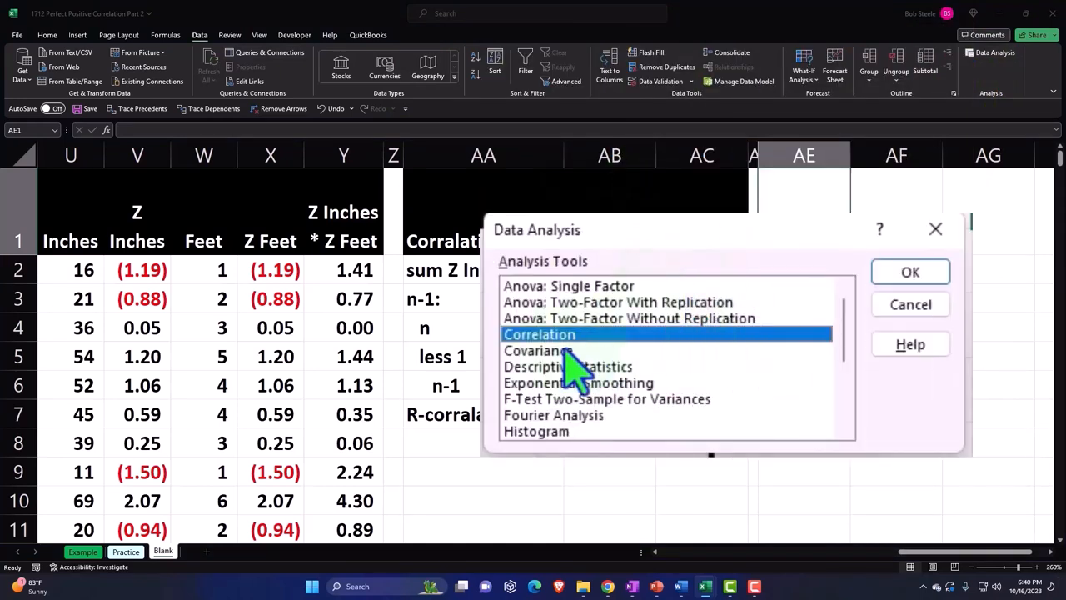
mouse_move(546, 358)
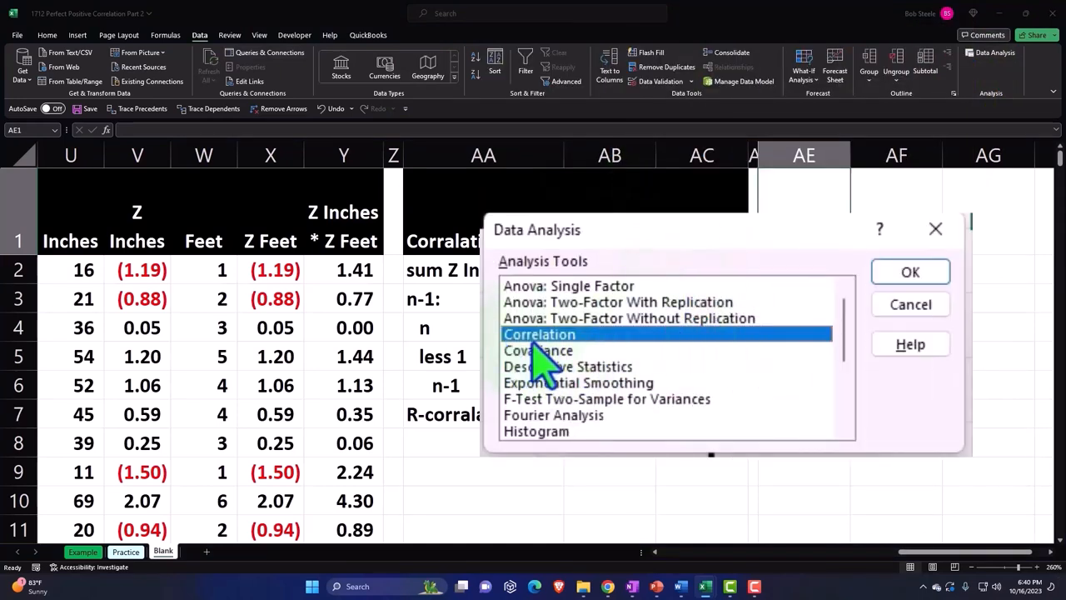
mouse_move(569, 436)
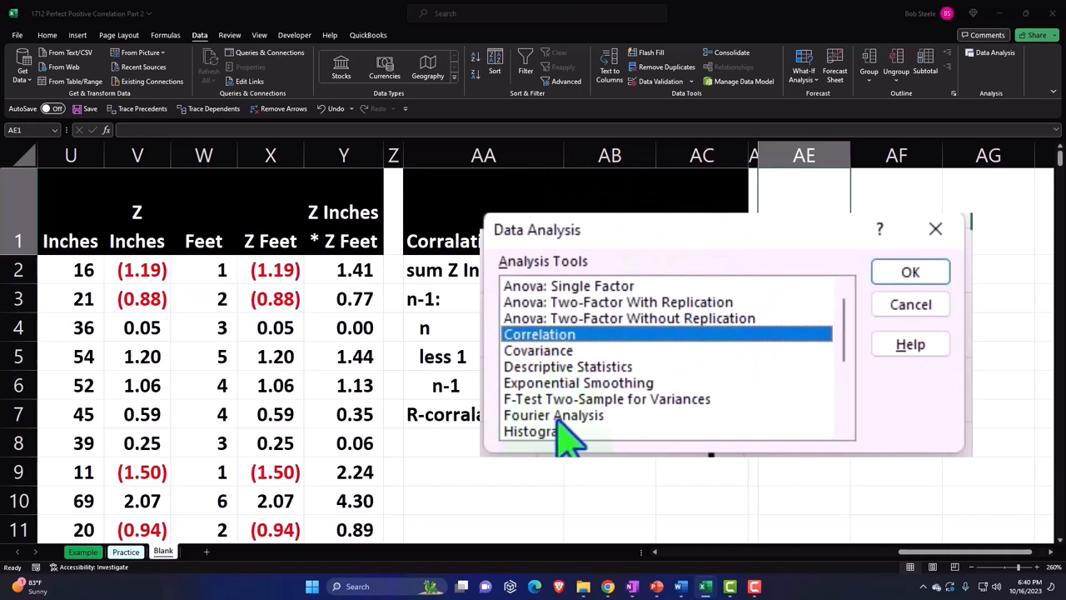
- Run Correlation on $E$1:$F$311 with first-row labels, output to $AE$1
left_click(909, 271)
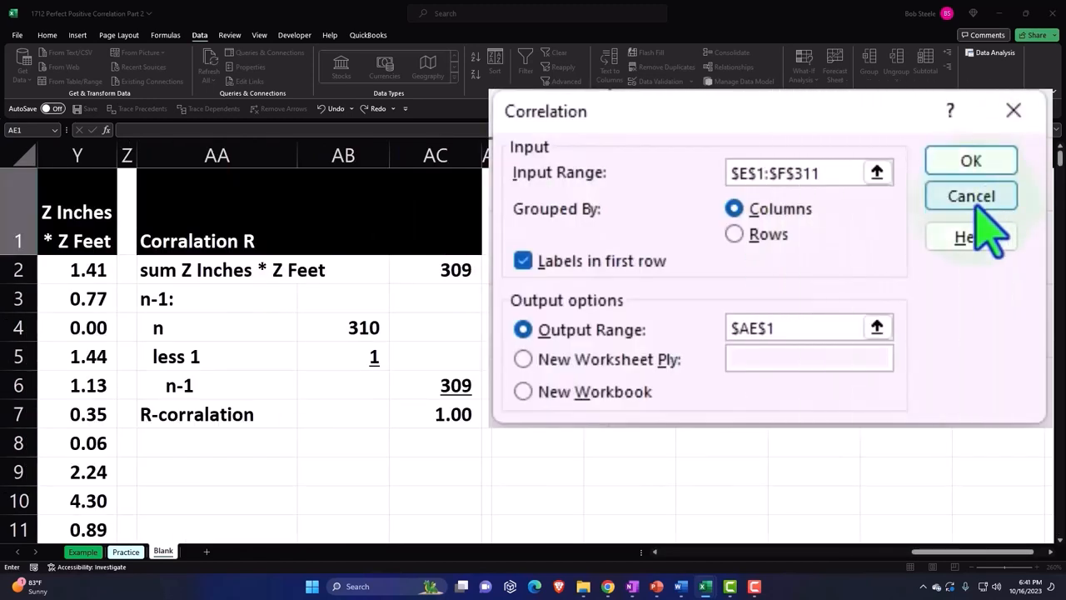
mouse_move(783, 233)
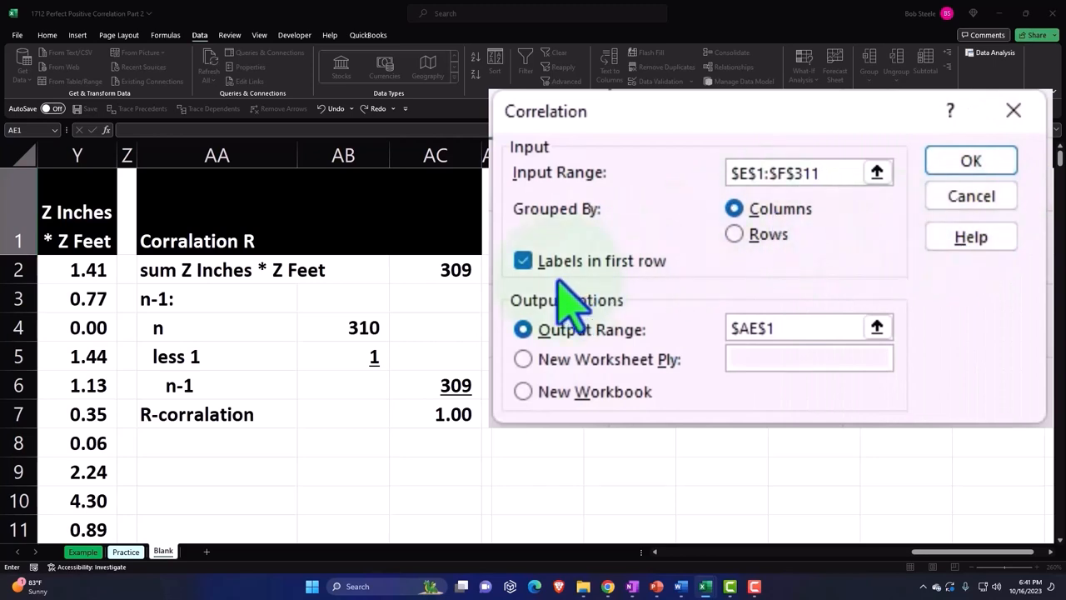
left_click(800, 172)
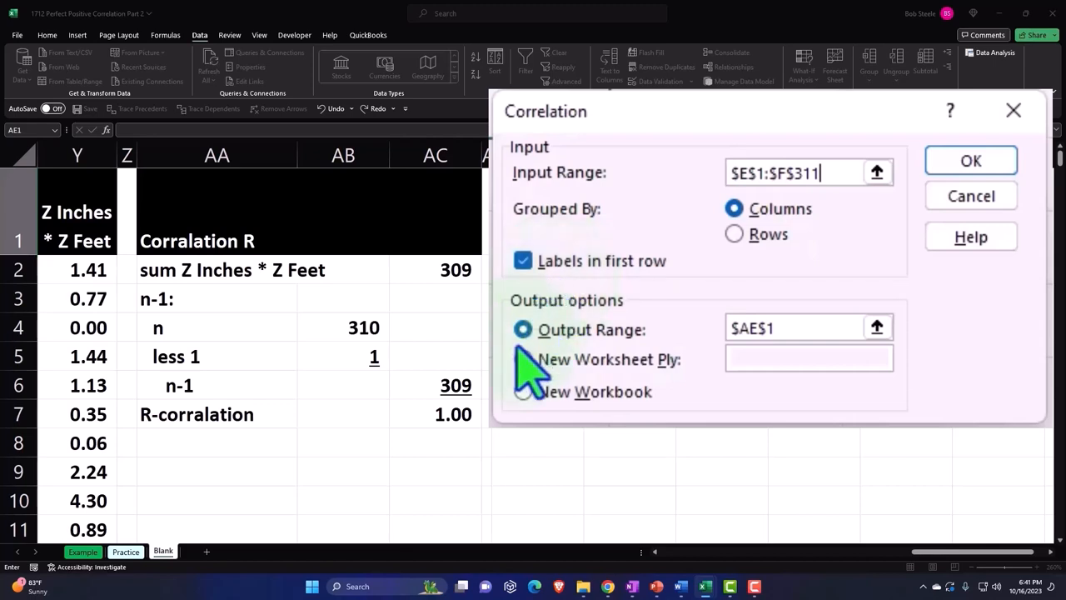
left_click(523, 330)
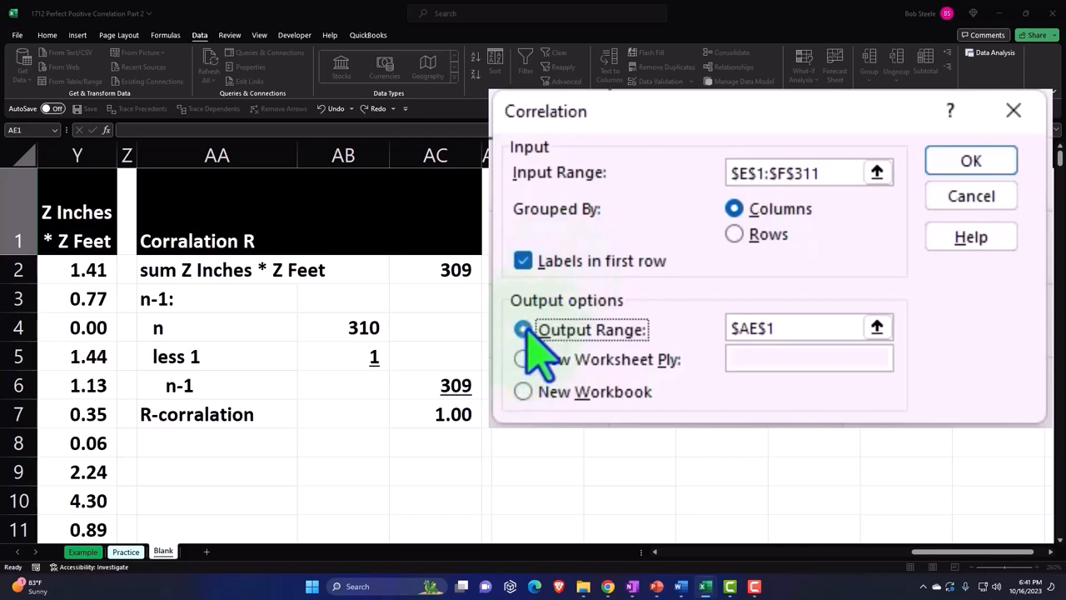
left_click(521, 330)
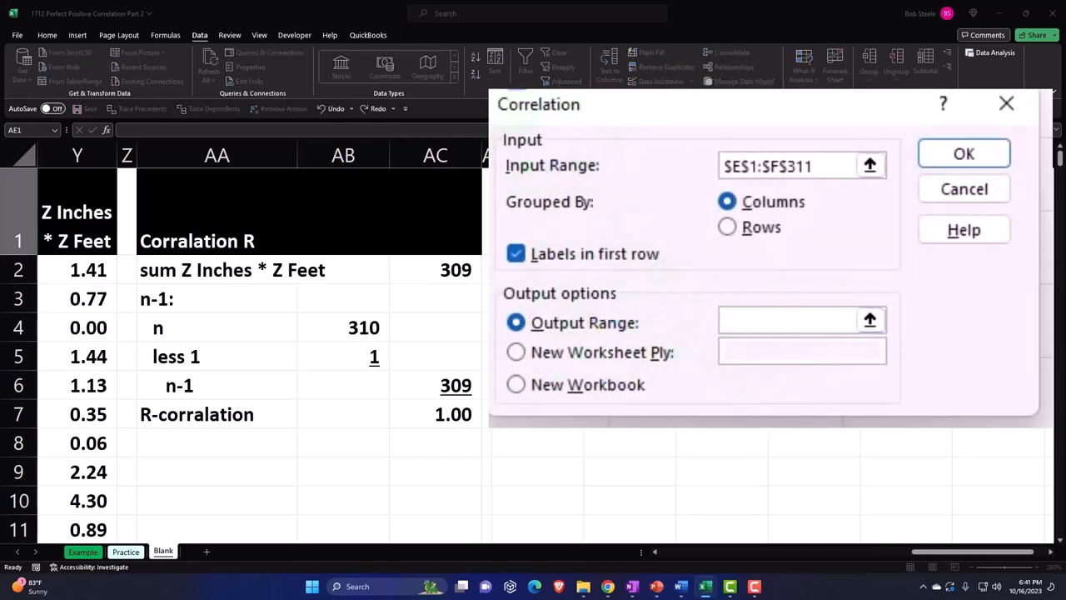
type("$AE$1")
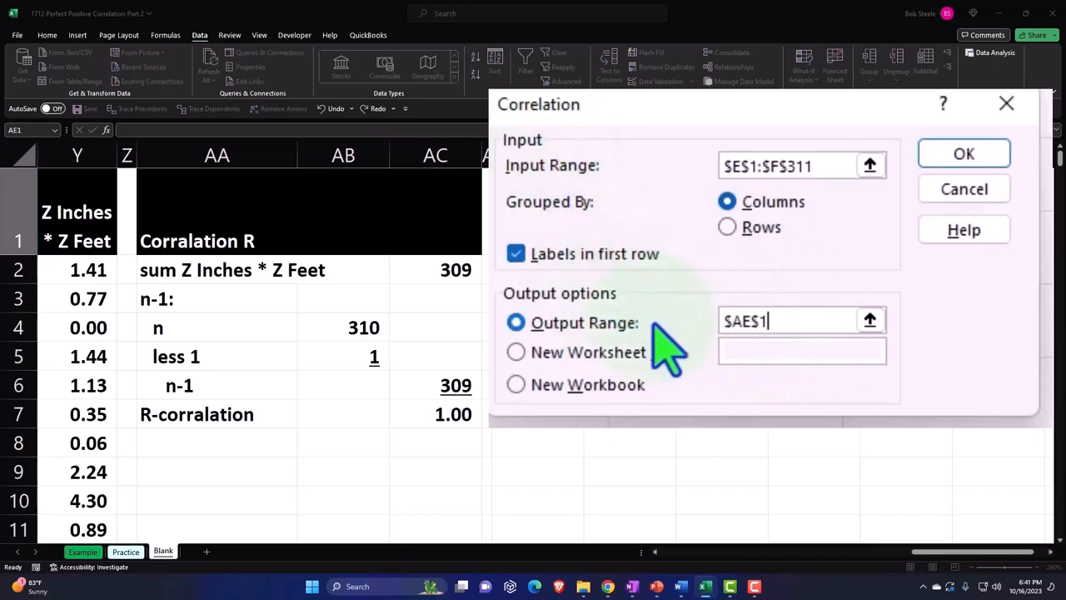
mouse_move(897, 308)
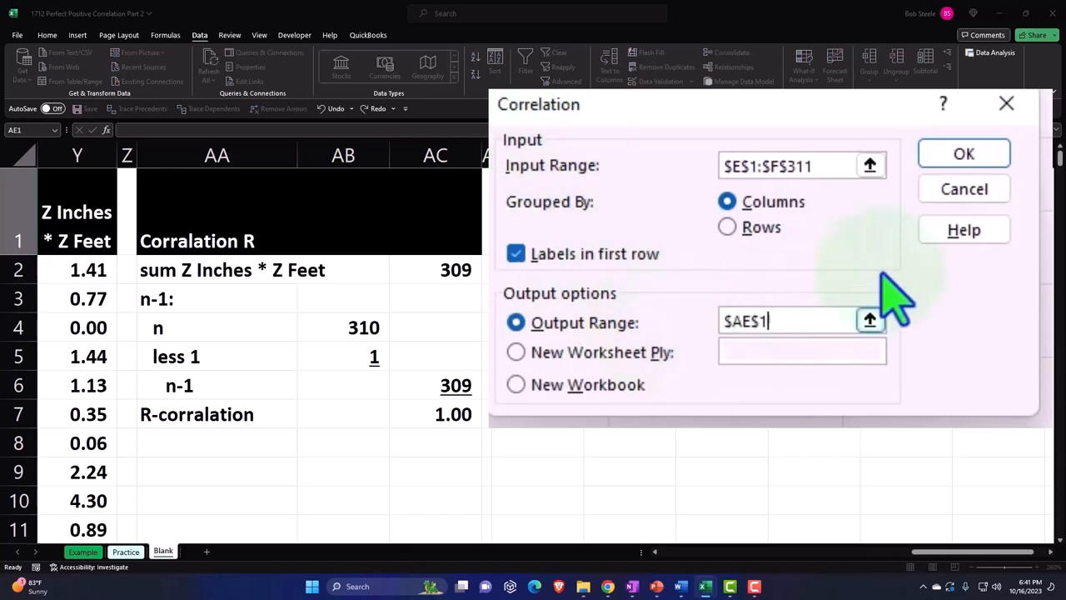
left_click(963, 153)
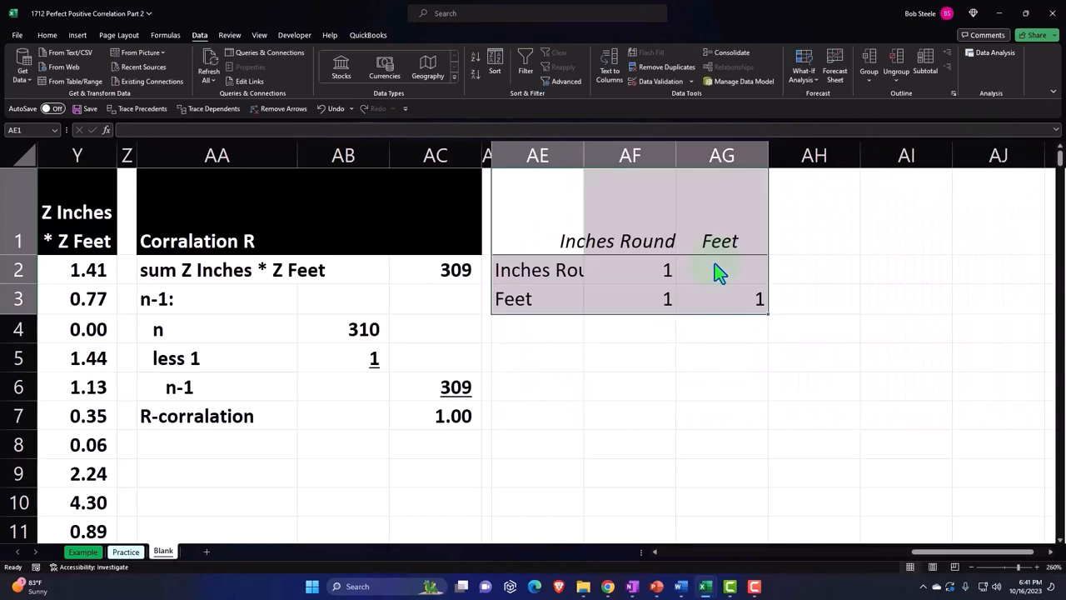
- Select the correlation matrix cells and check the Feet correlation's underlying value of 1
left_click(720, 358)
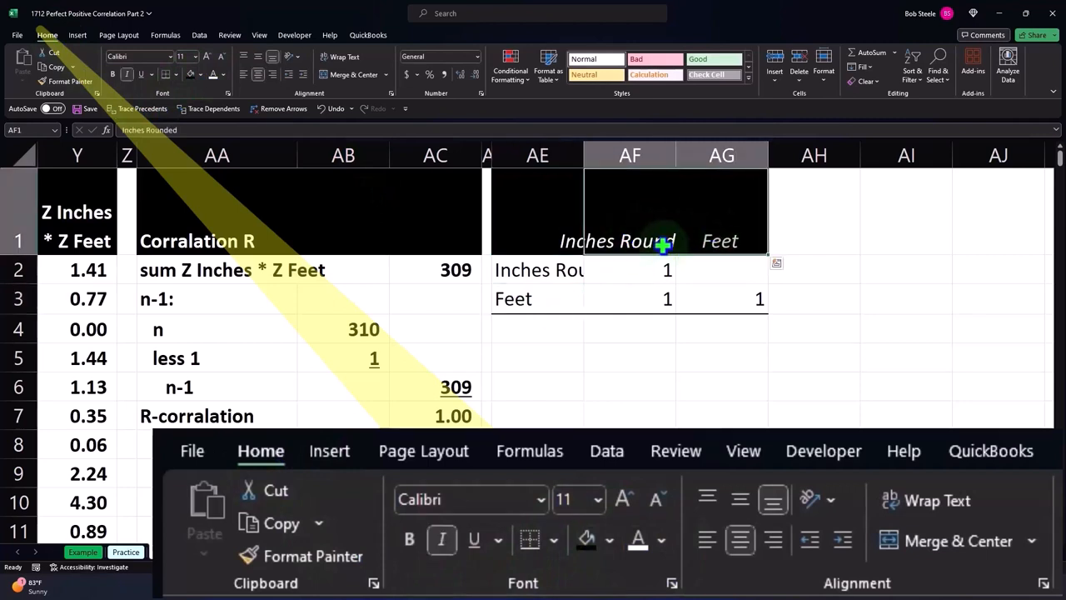
mouse_move(299, 95)
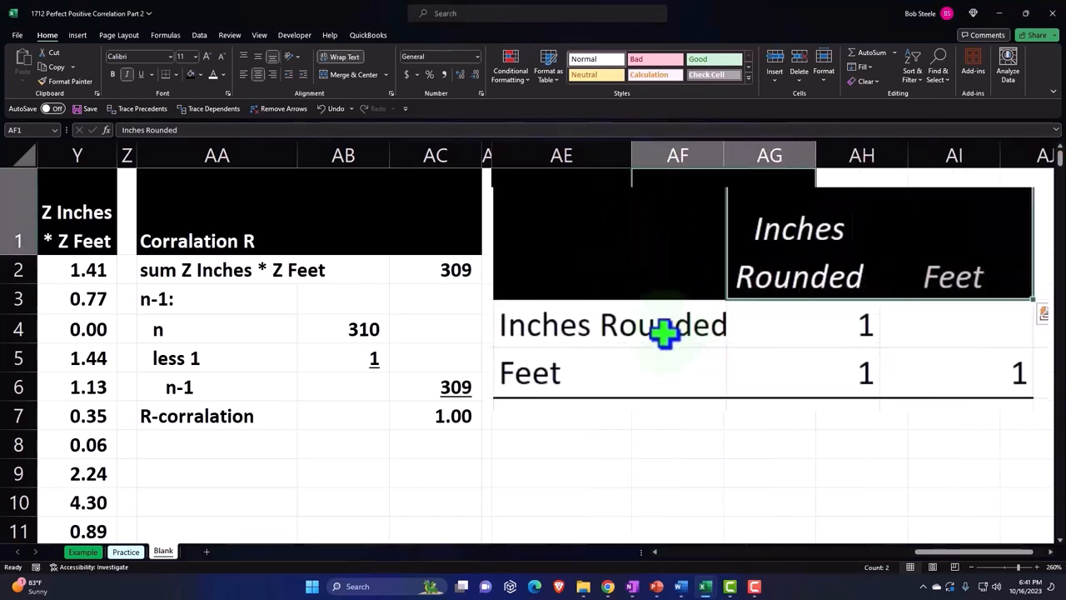
mouse_move(786, 383)
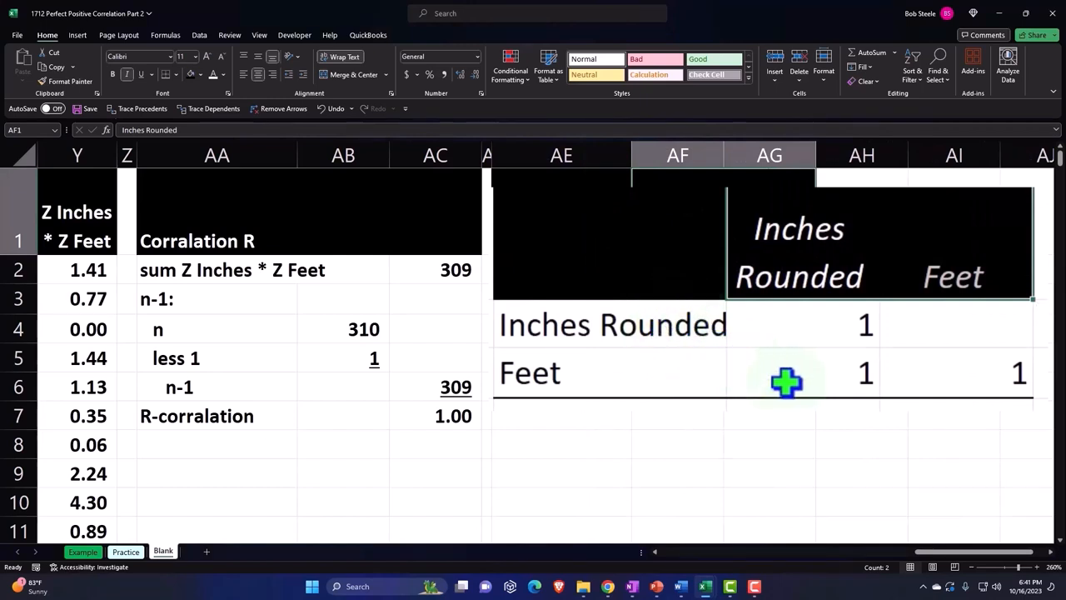
left_click(677, 298)
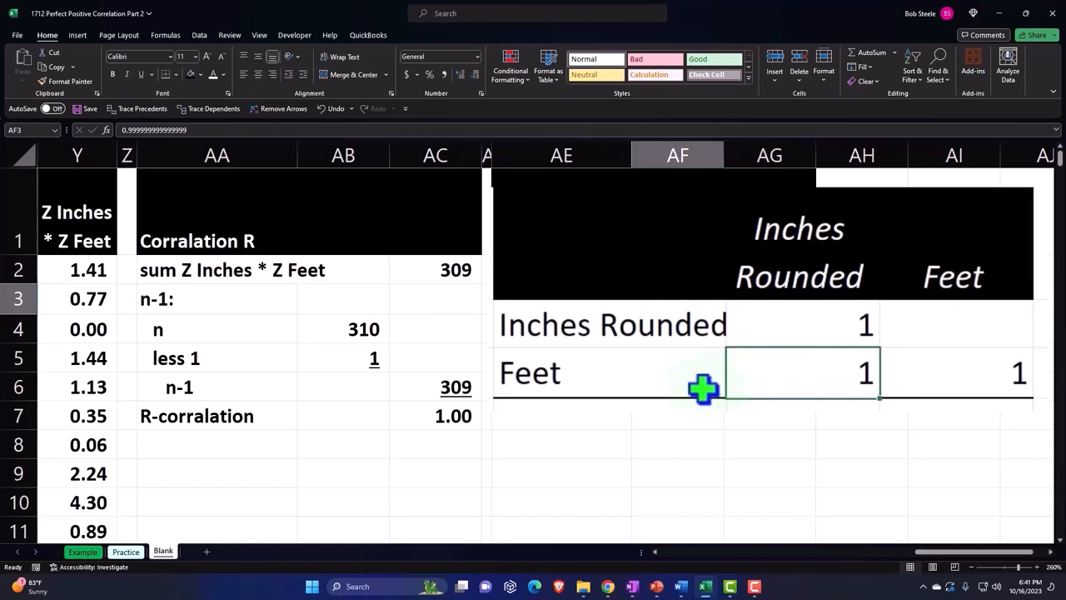
mouse_move(763, 366)
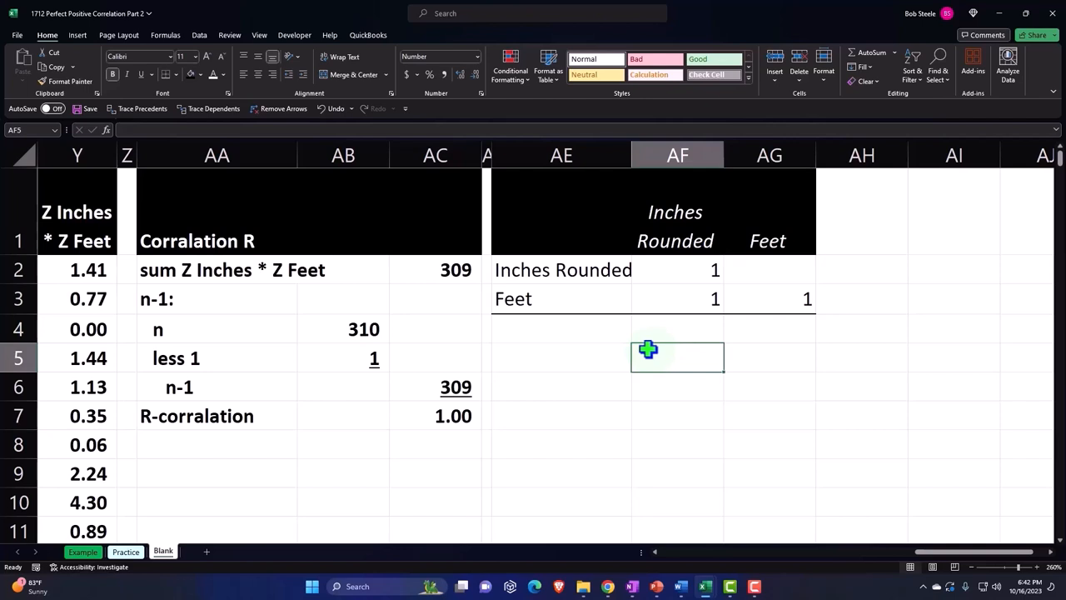
mouse_move(629, 335)
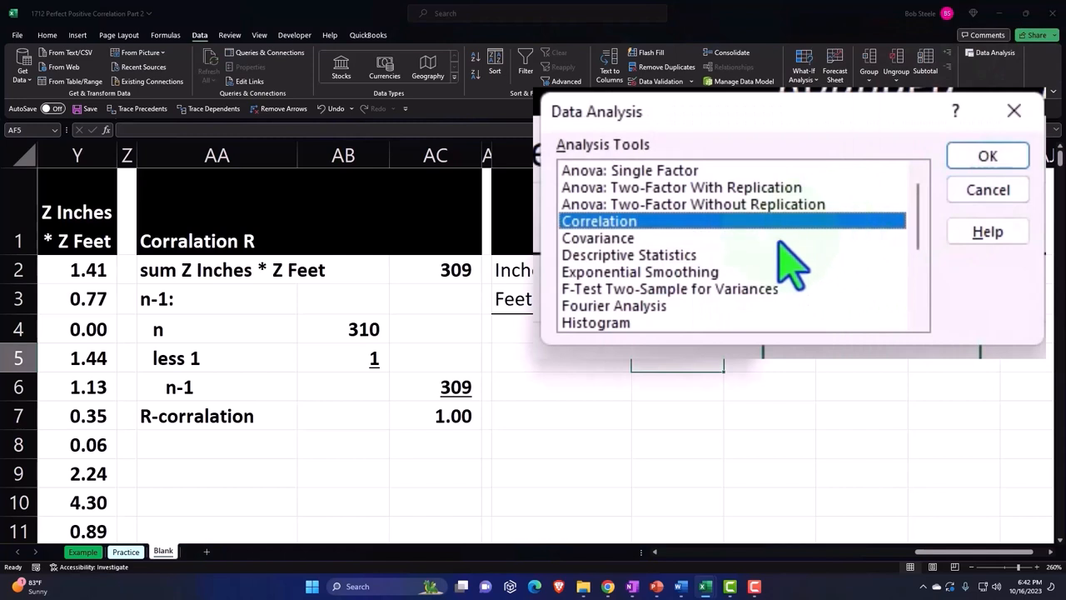
mouse_move(708, 287)
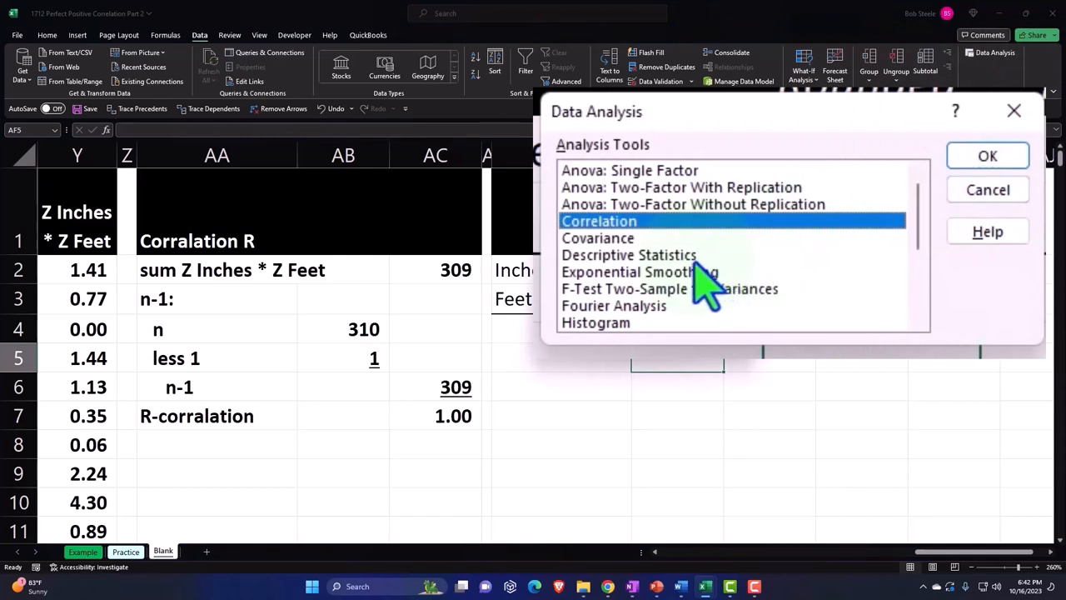
- Set up Descriptive Statistics on $E$1:$F$311 with labels in the first row
left_click(630, 255)
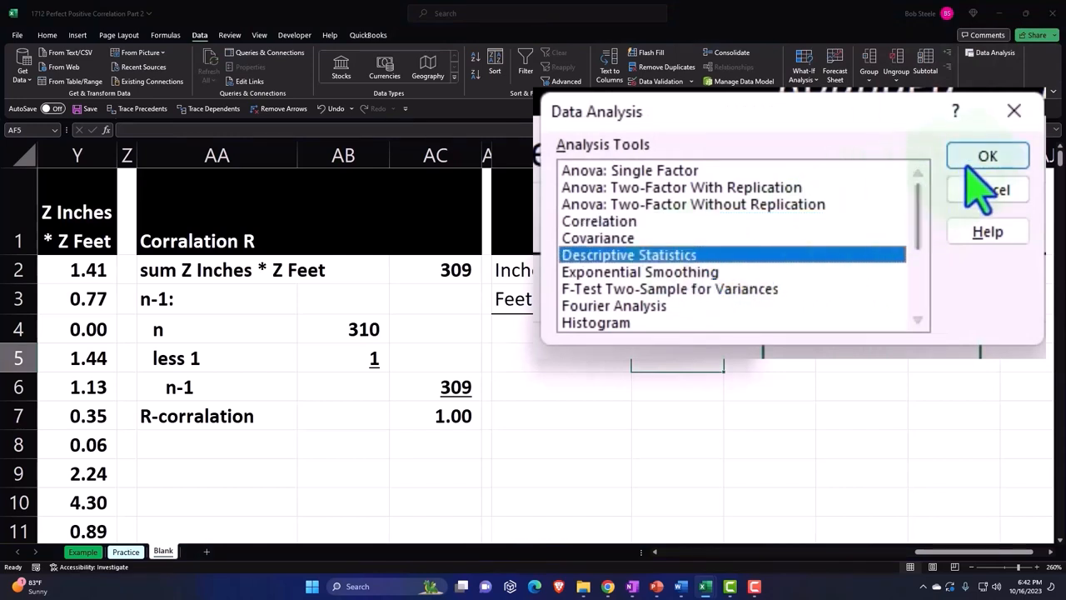
left_click(988, 157)
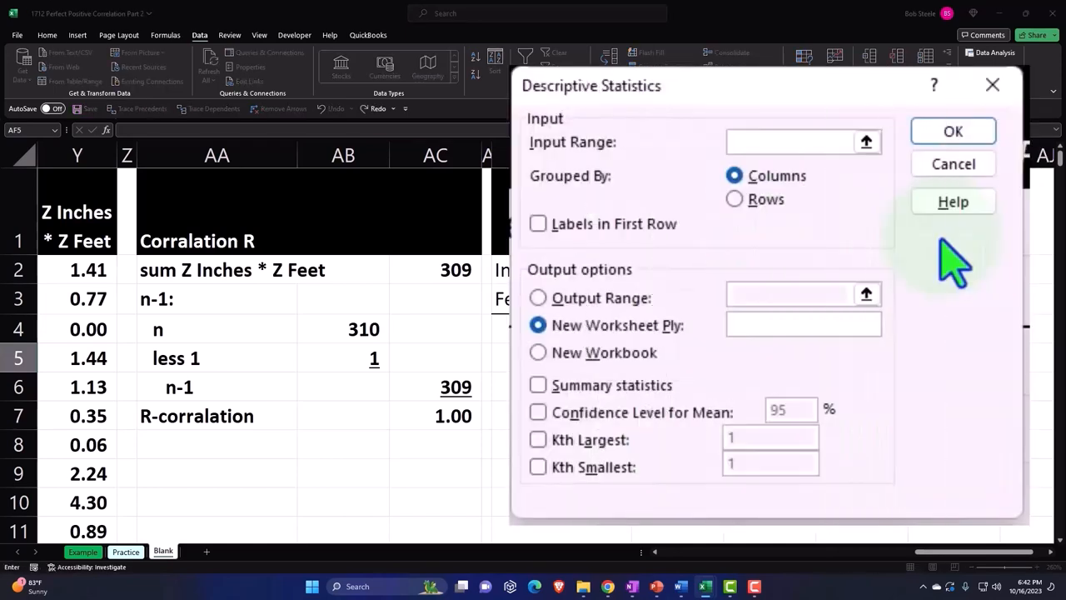
left_click(787, 141)
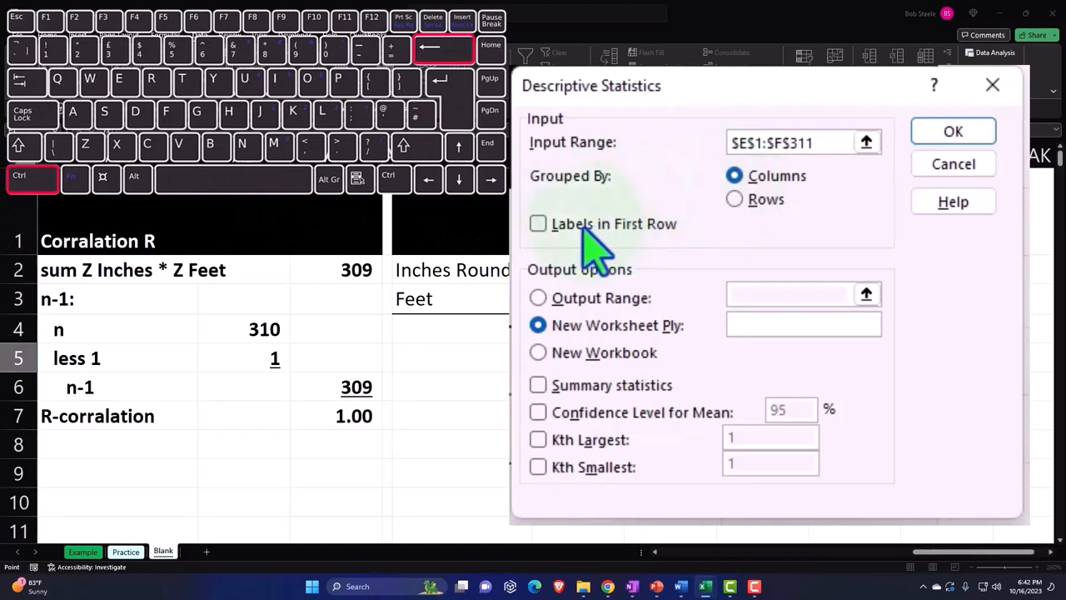
left_click(536, 223)
type("$AI$1")
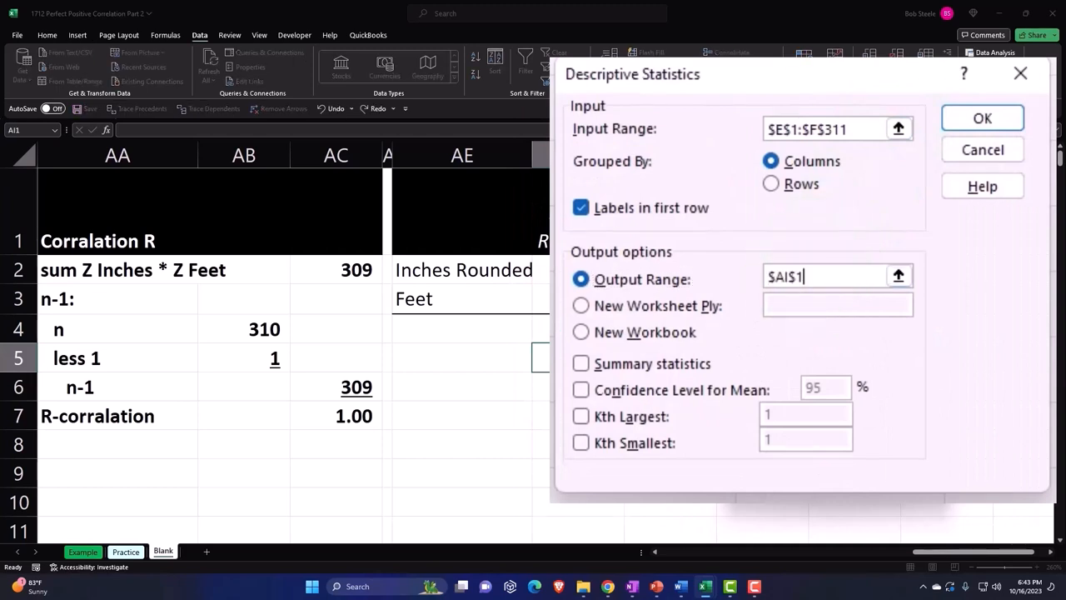
mouse_move(746, 413)
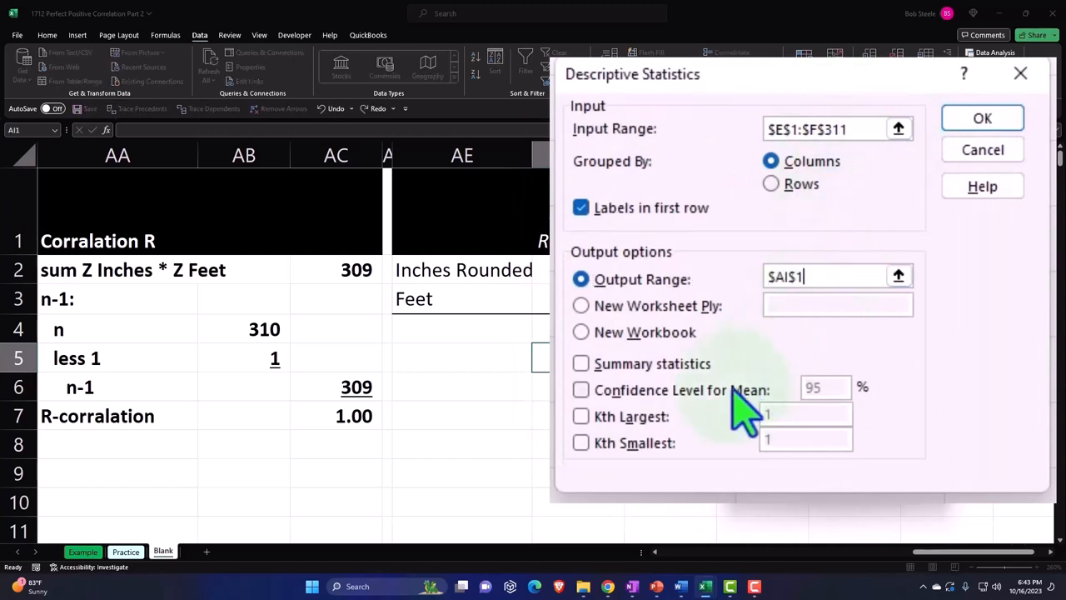
- Enable summary statistics and a 95% confidence level, then generate the output at AI1
left_click(579, 363)
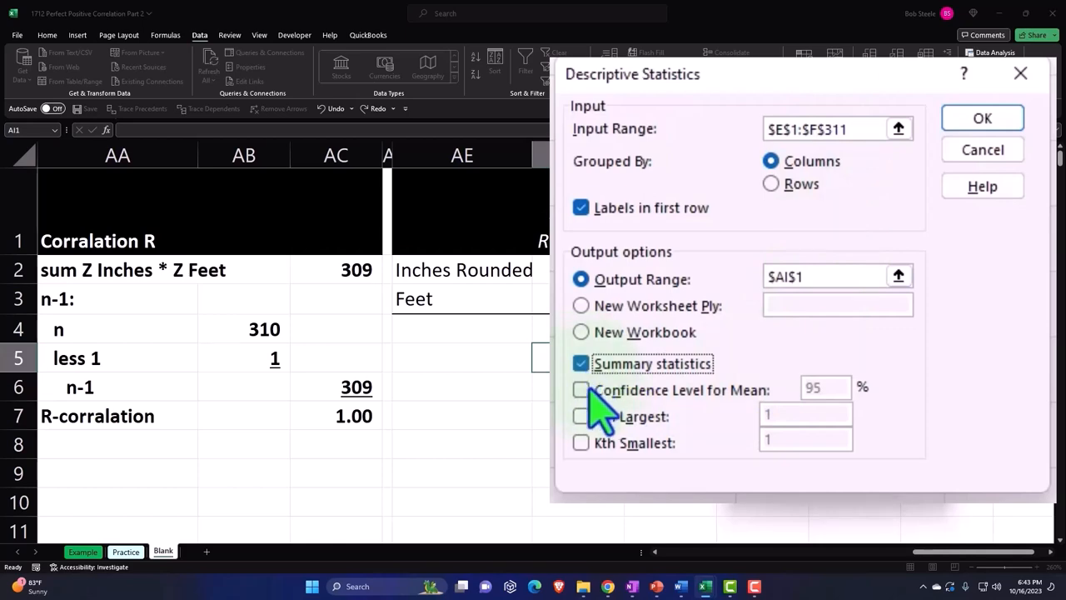
left_click(580, 390)
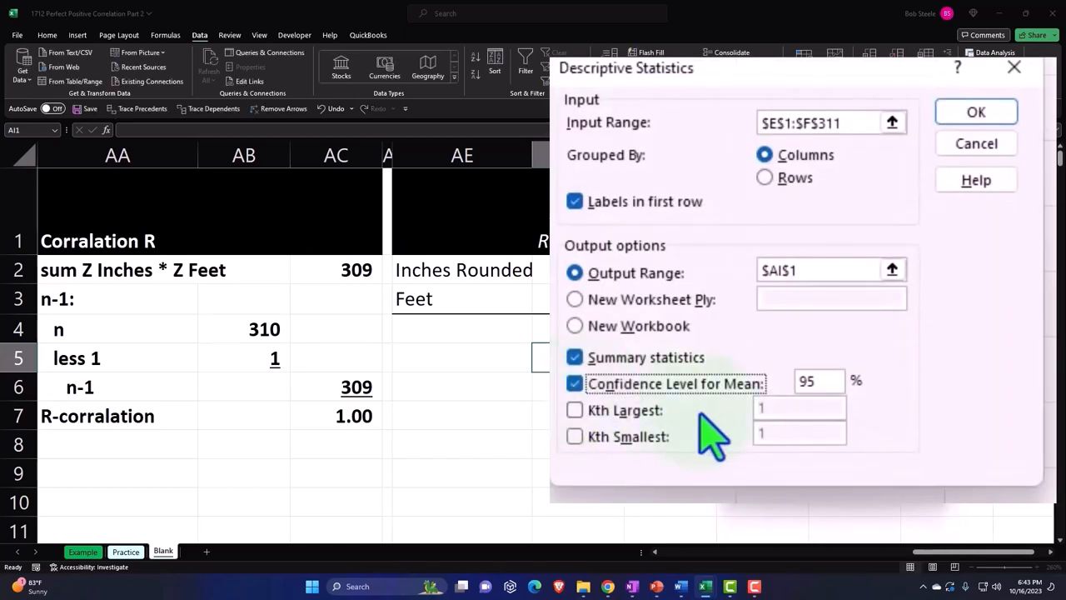
mouse_move(753, 433)
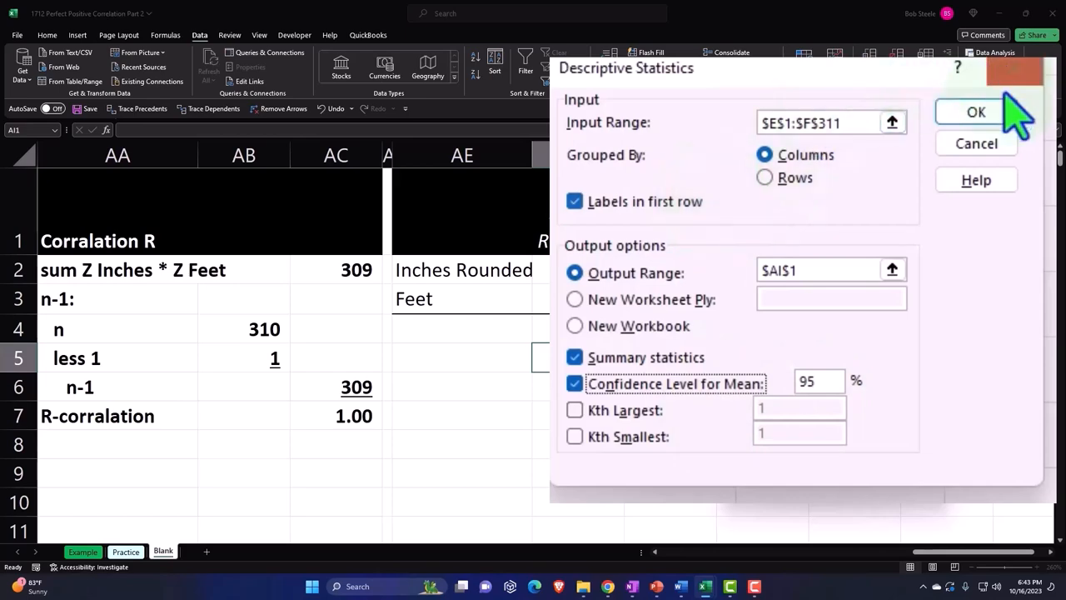
left_click(976, 111)
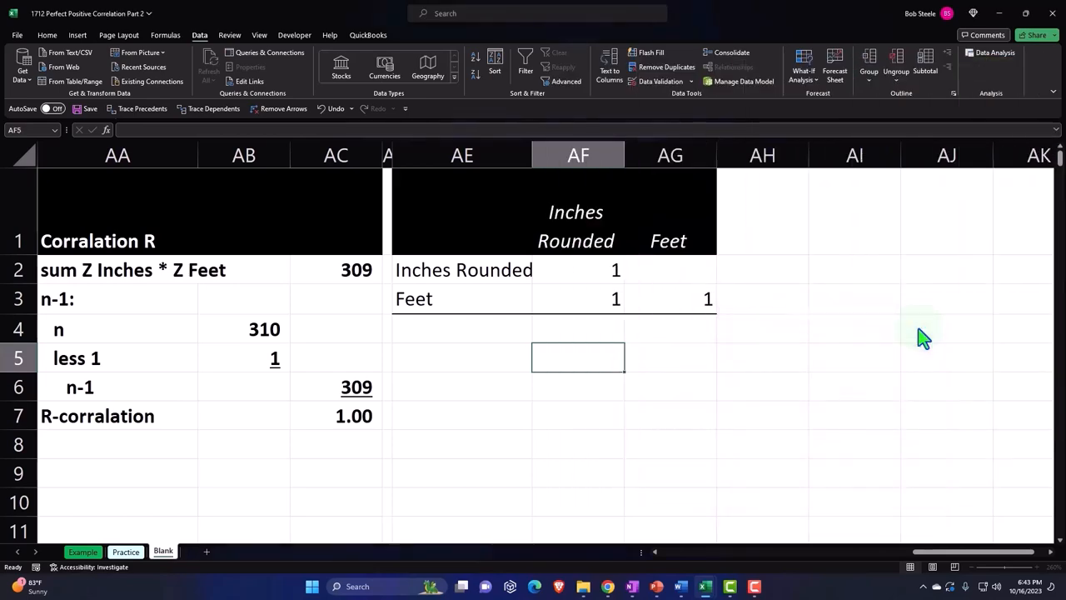